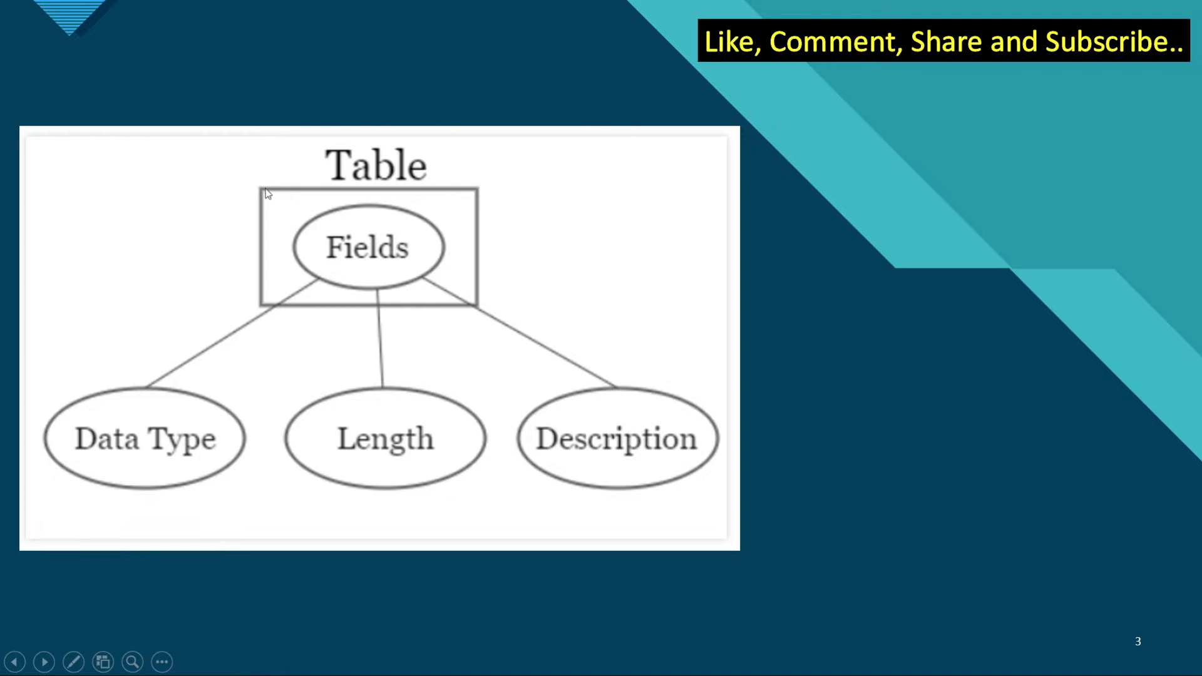
mouse_move(397, 250)
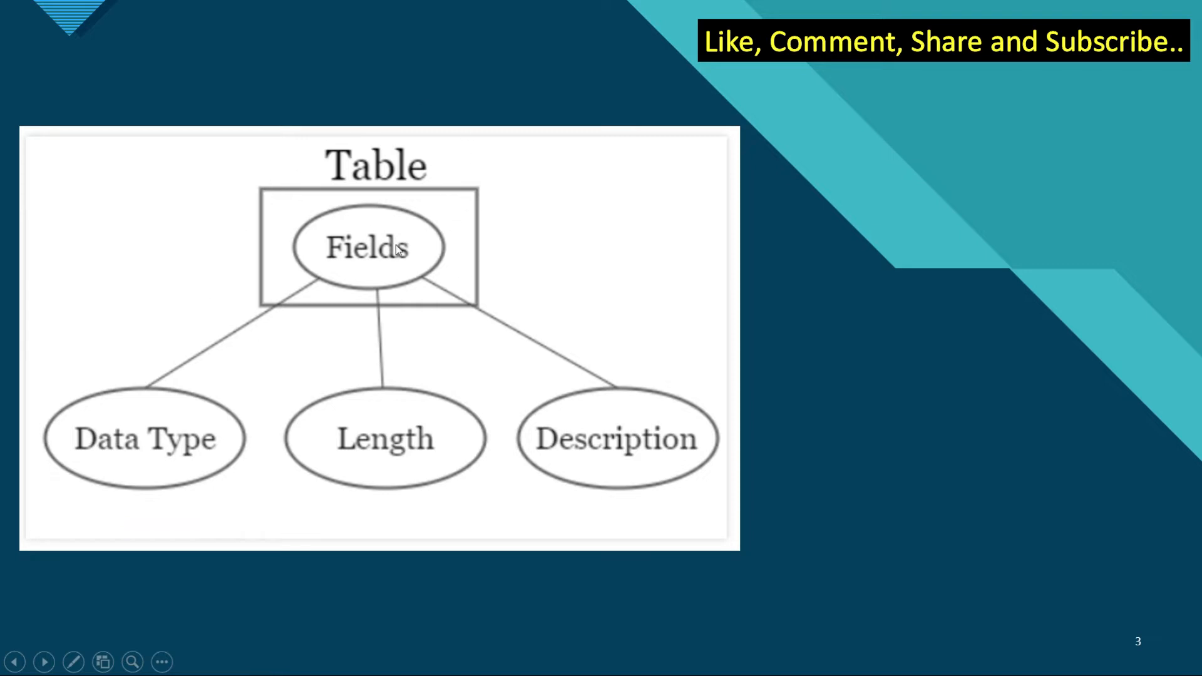
mouse_move(409, 253)
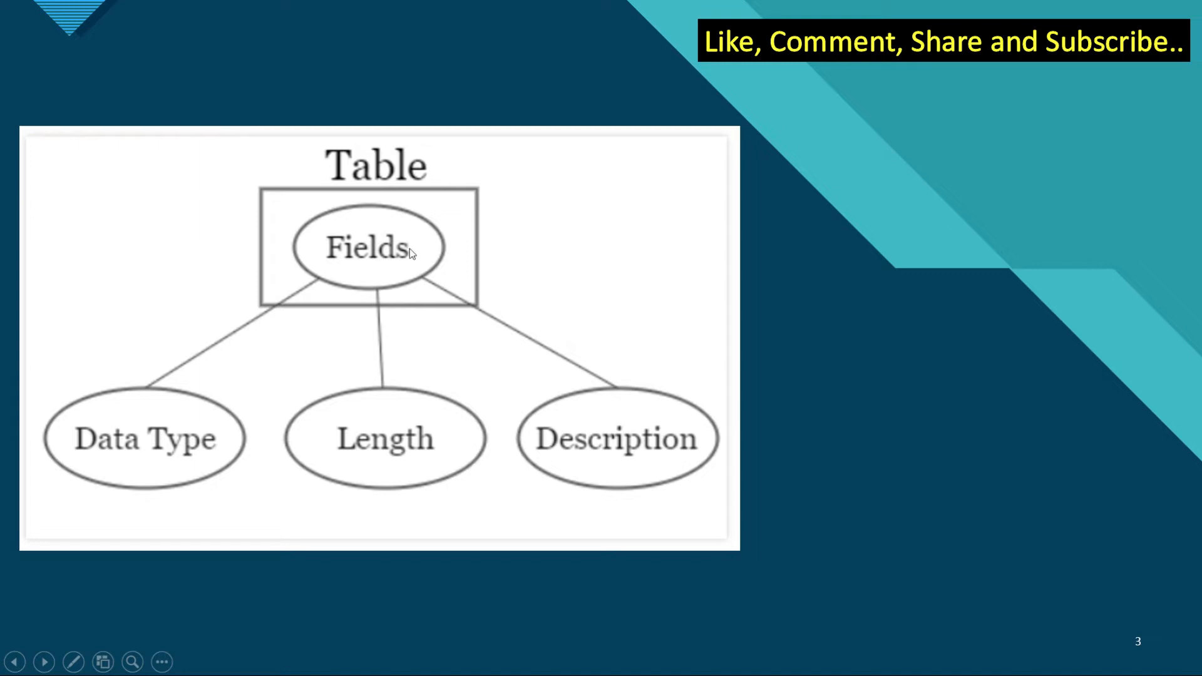
mouse_move(361, 437)
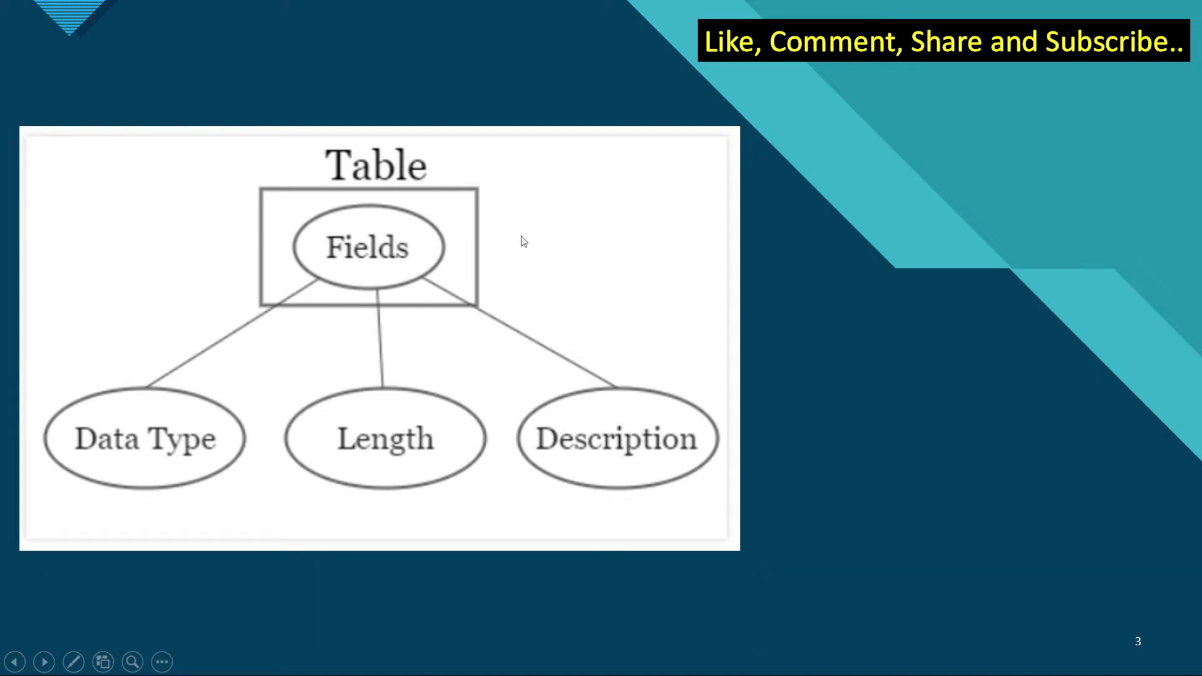
mouse_move(589, 279)
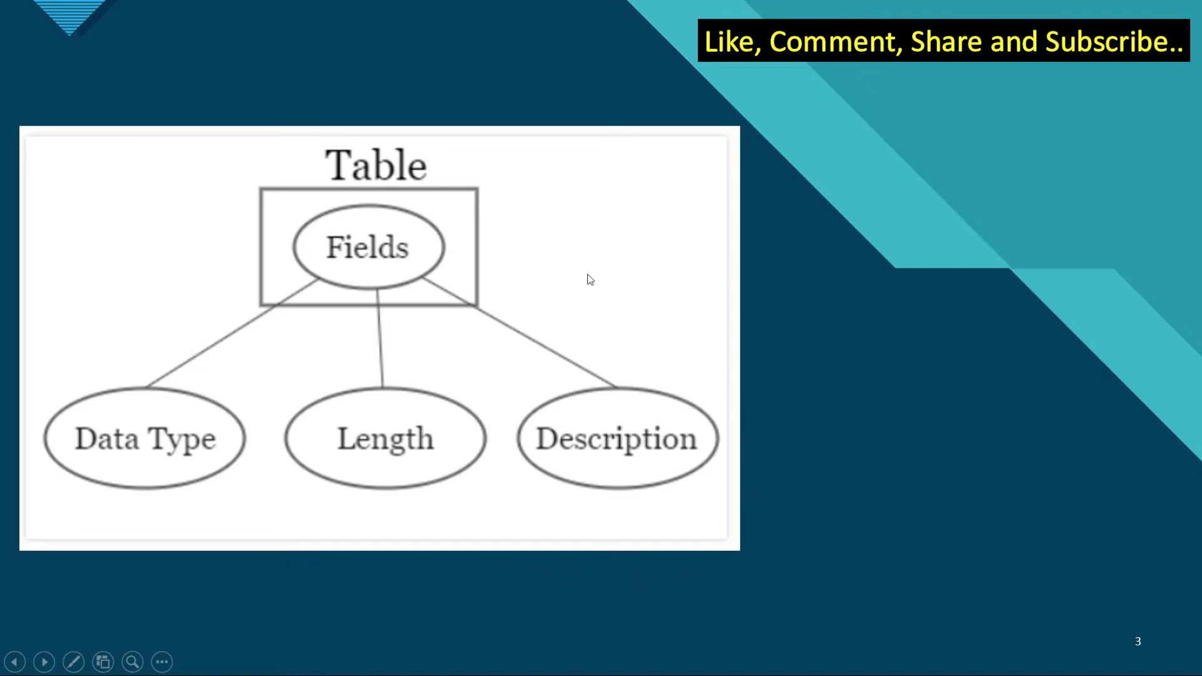
mouse_move(515, 253)
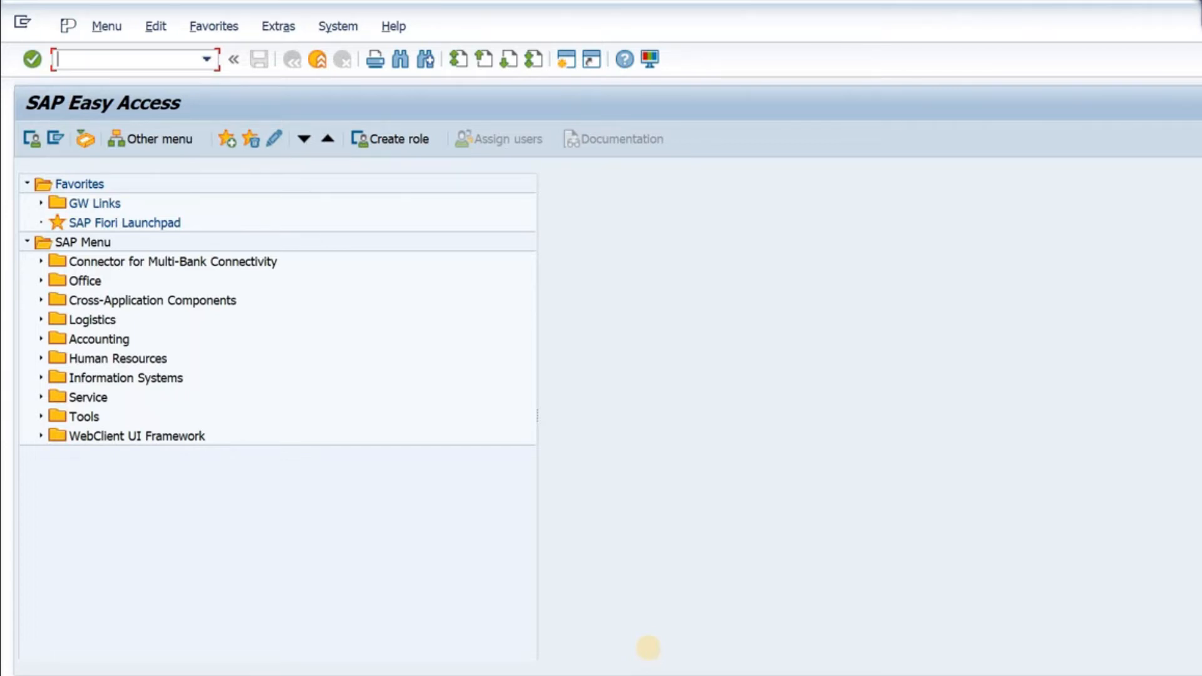
Step: Launch transaction se11 and request display of database table MARA
text(se11)
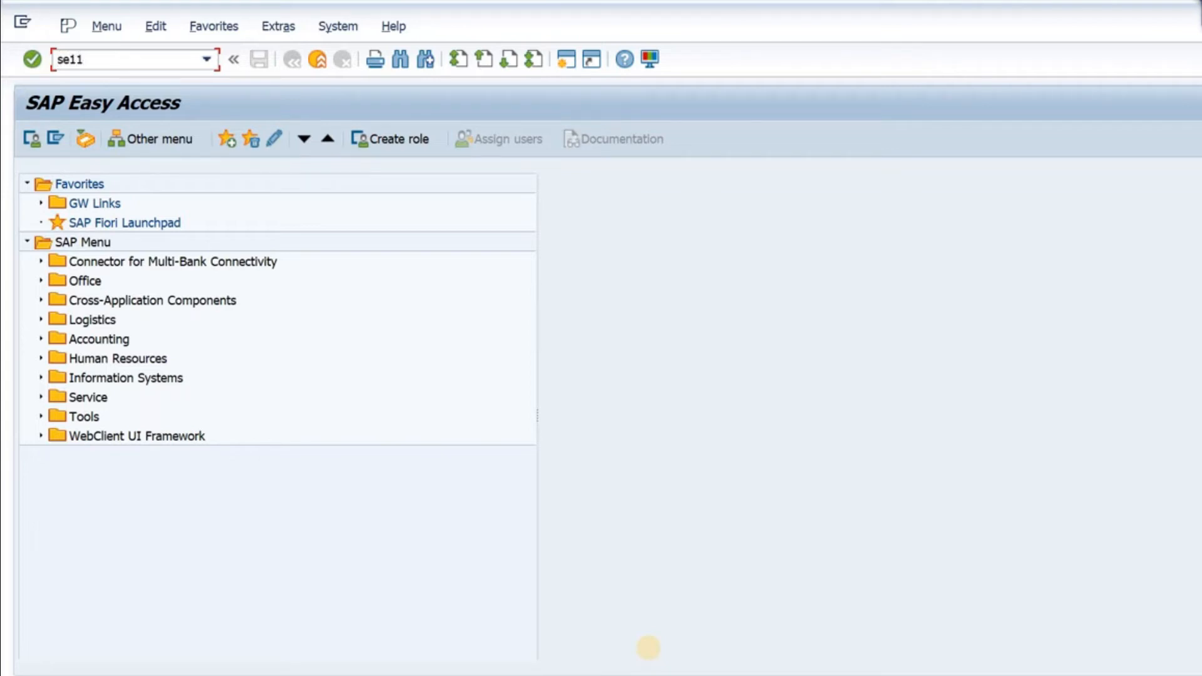
mouse_move(652, 657)
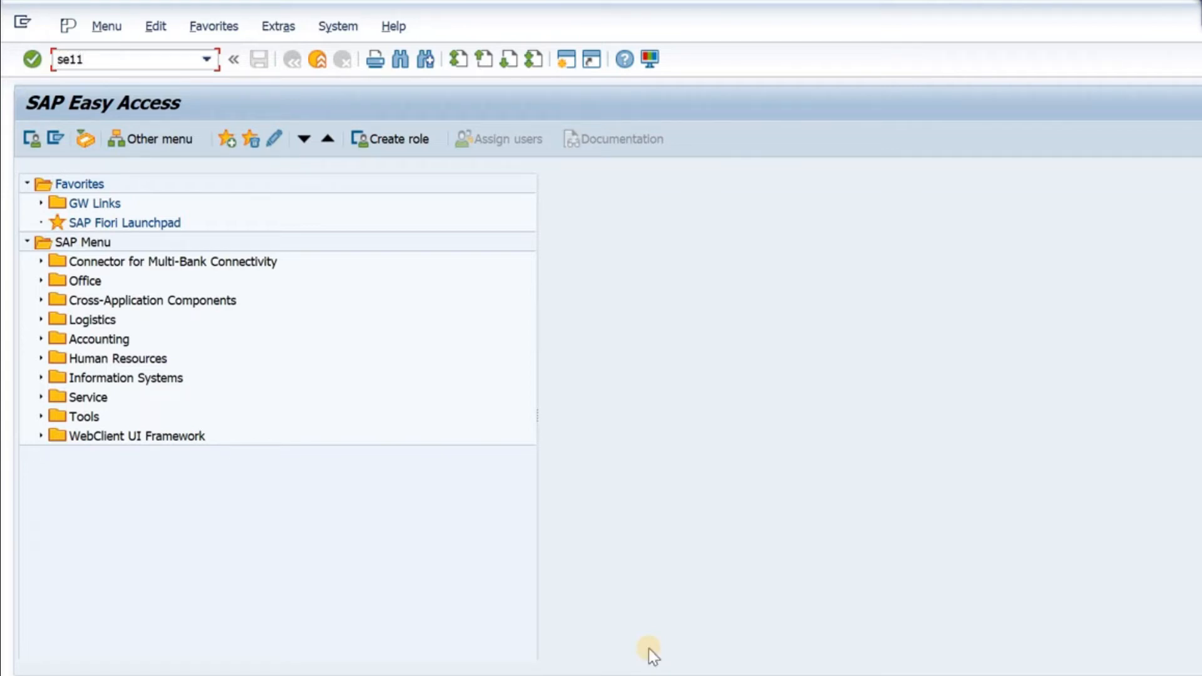
key(Enter)
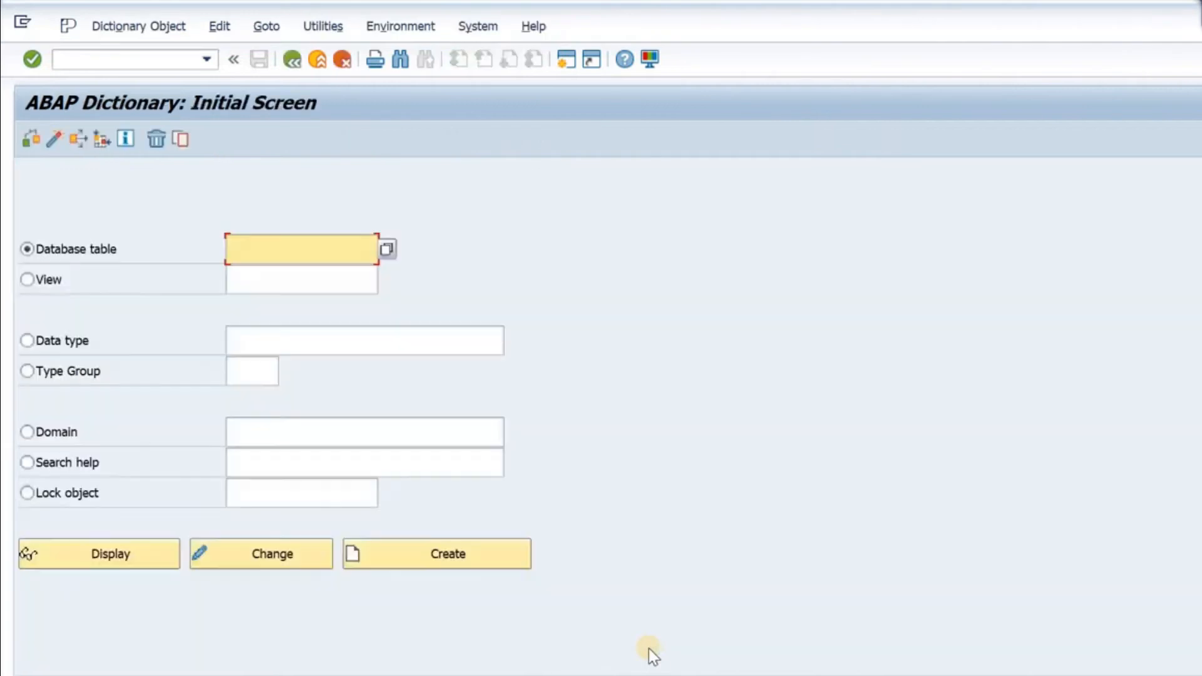
text(M)
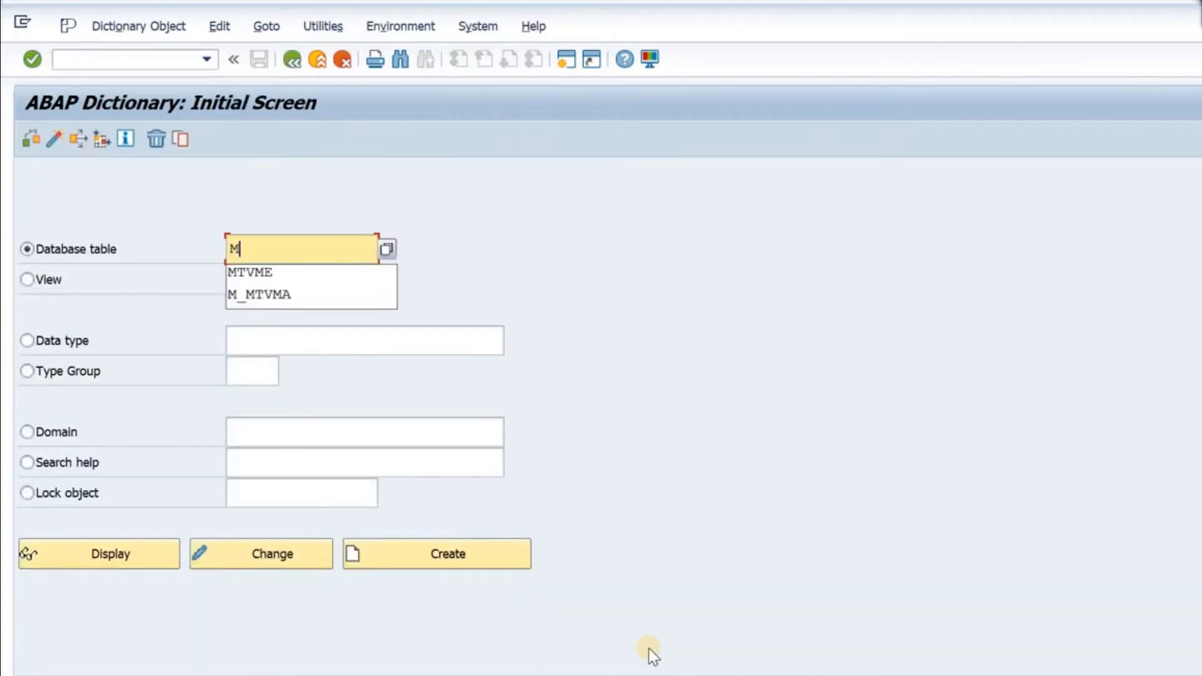
text(ARA)
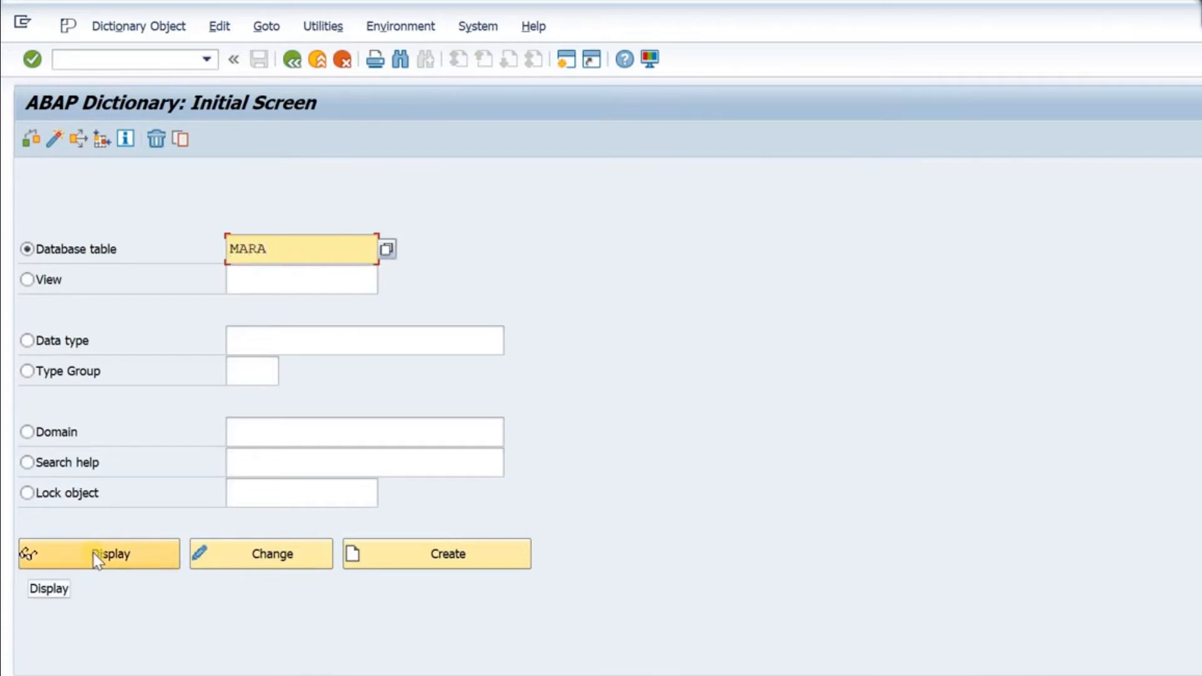
click(98, 554)
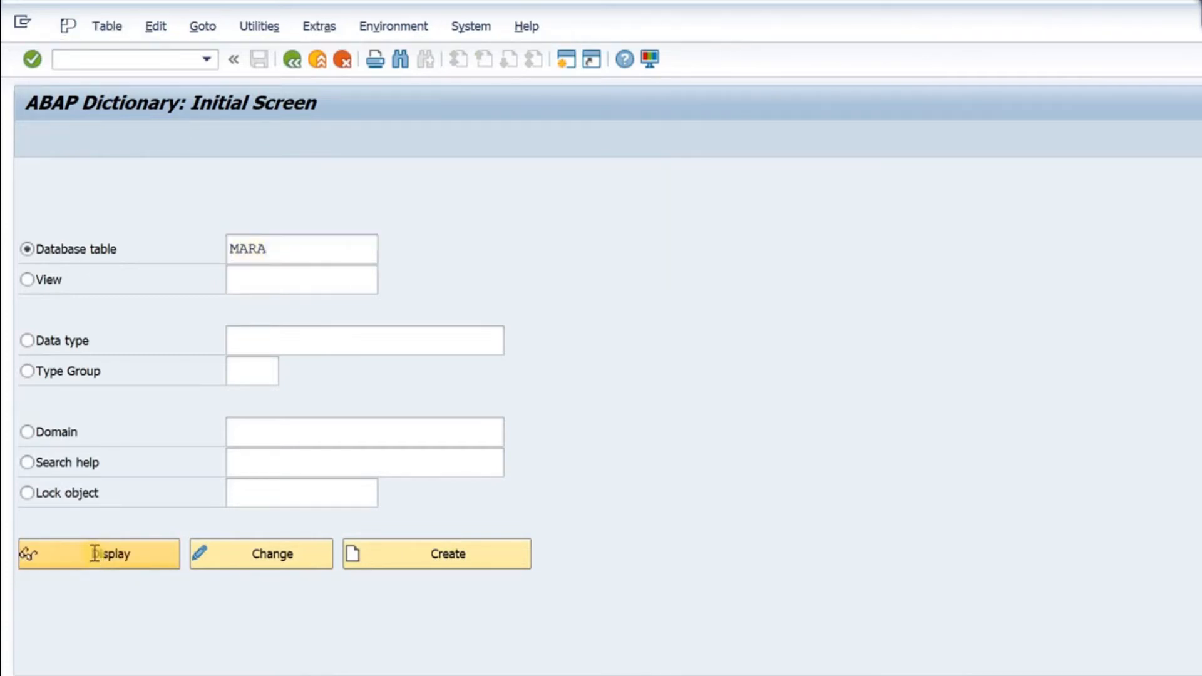
Step: Browse MARA's General Material Data field list, starting from MANDT and MATNR
click(98, 554)
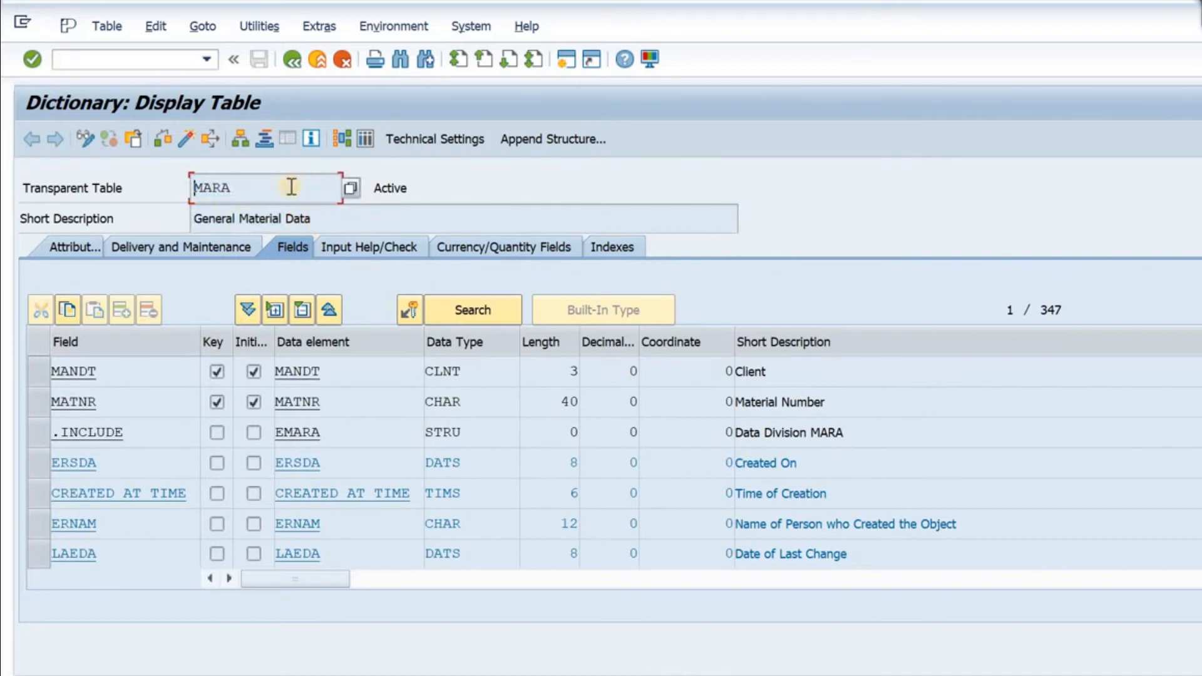
mouse_move(232, 342)
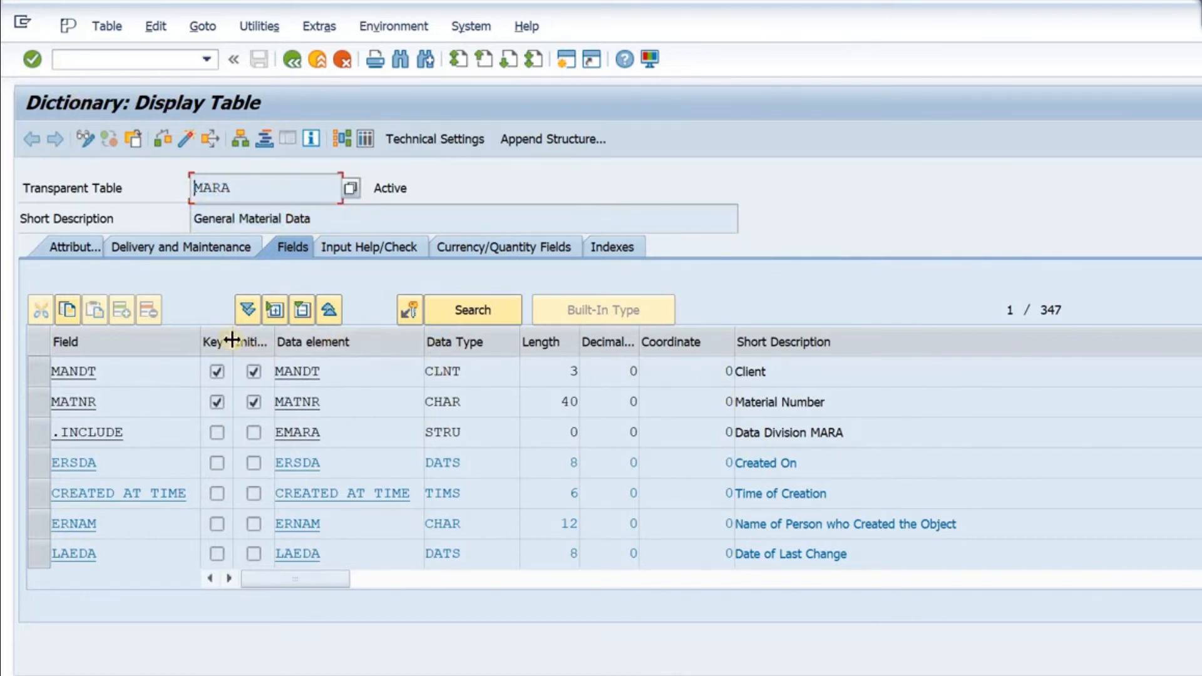
mouse_move(794, 386)
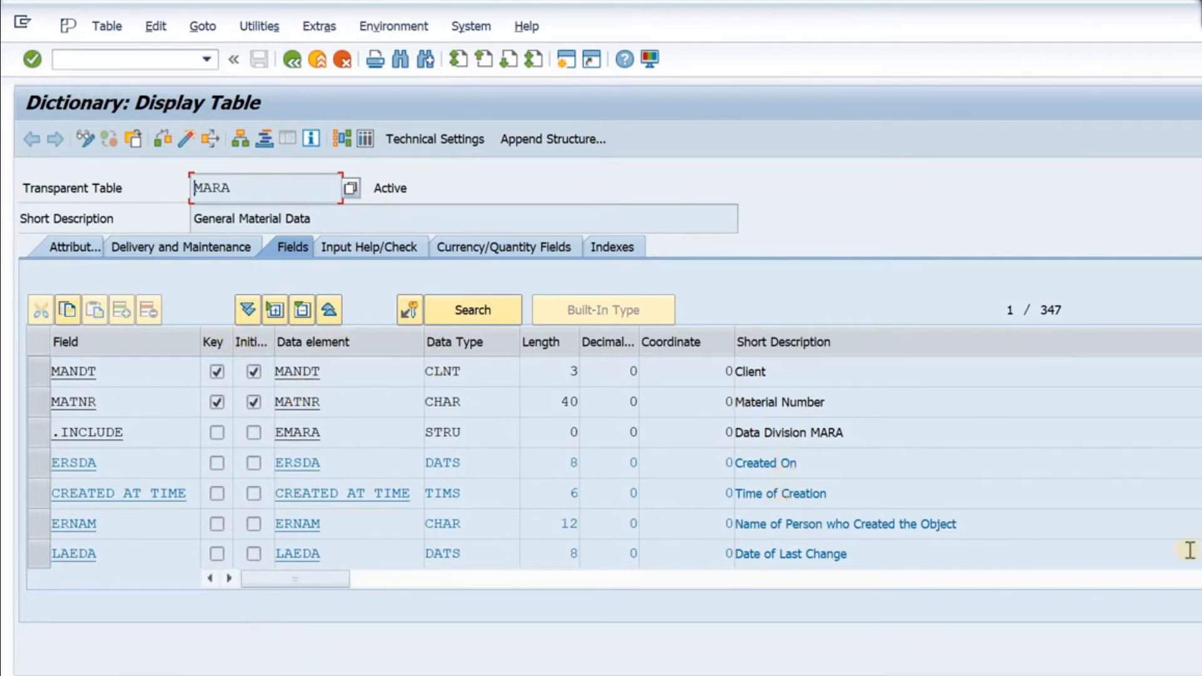
scroll(down, 3)
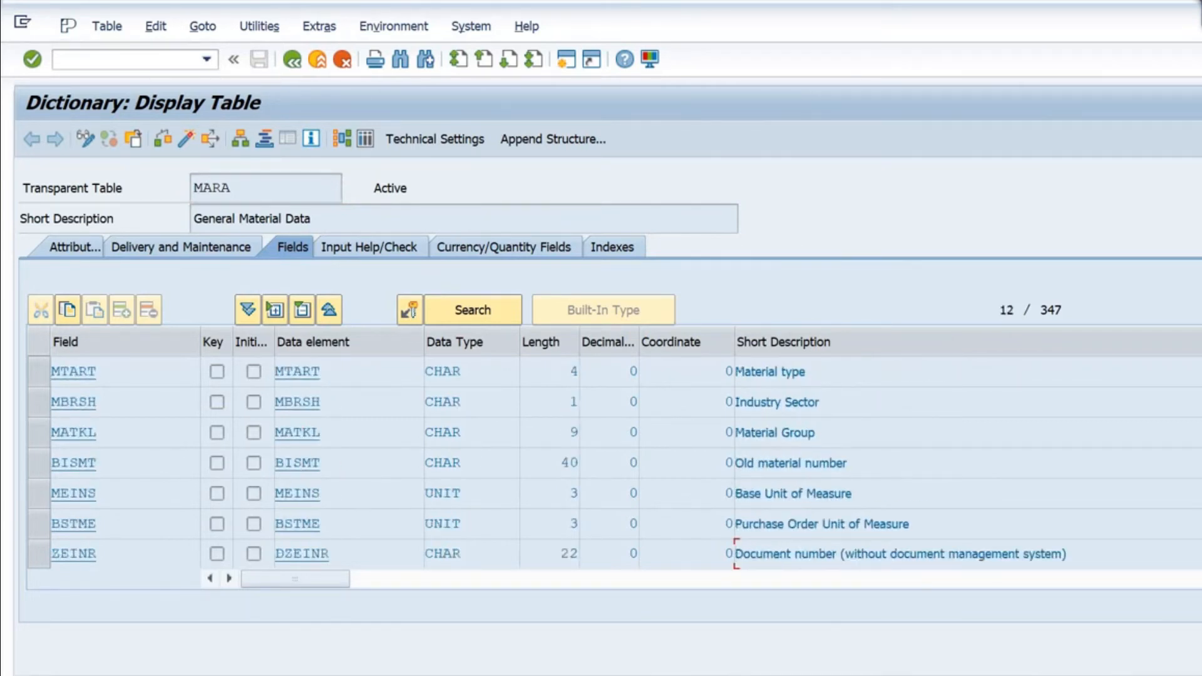
scroll(down, 3)
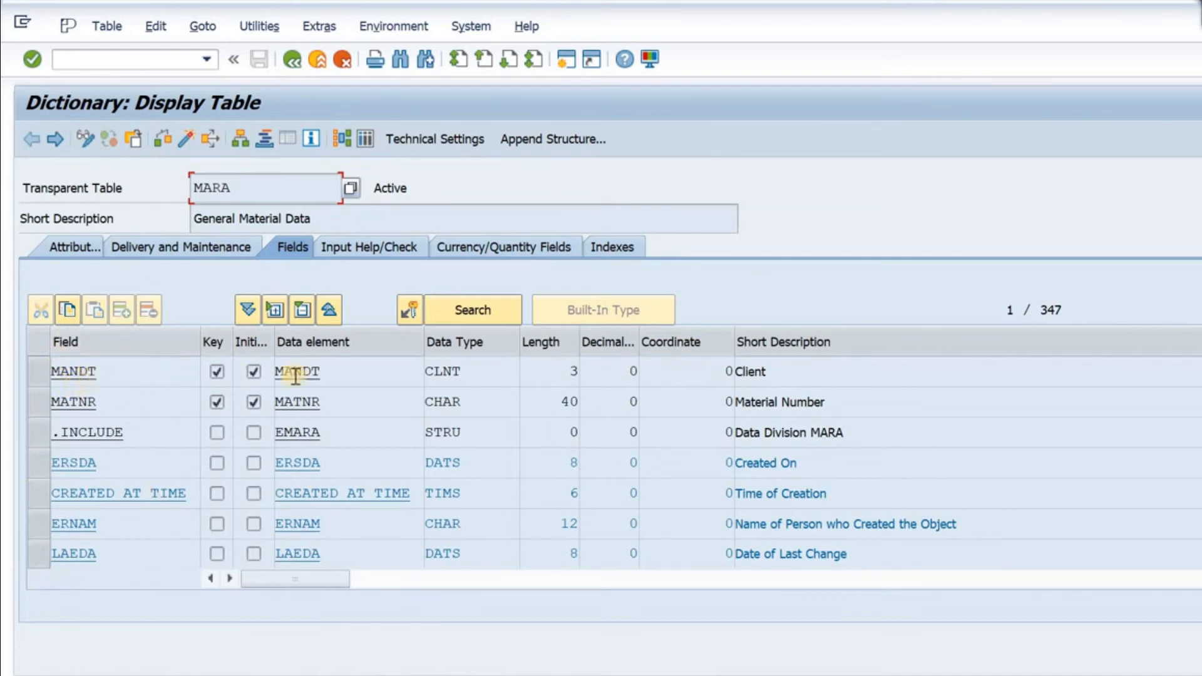
mouse_move(335, 372)
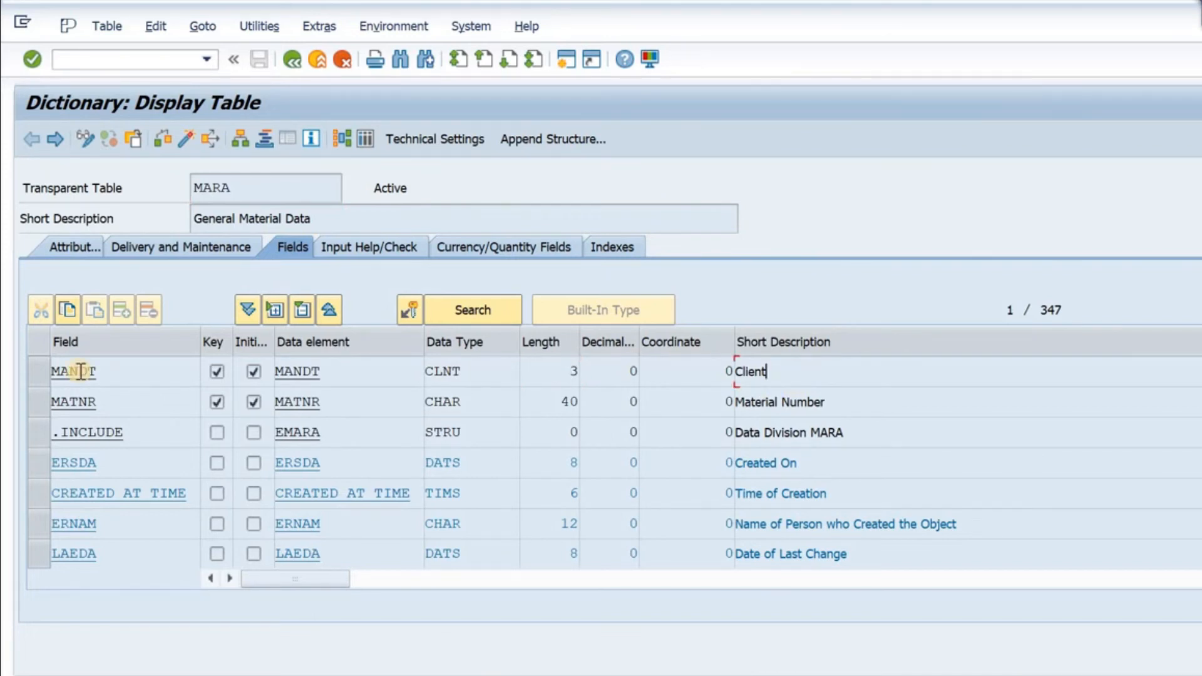
double_click(72, 372)
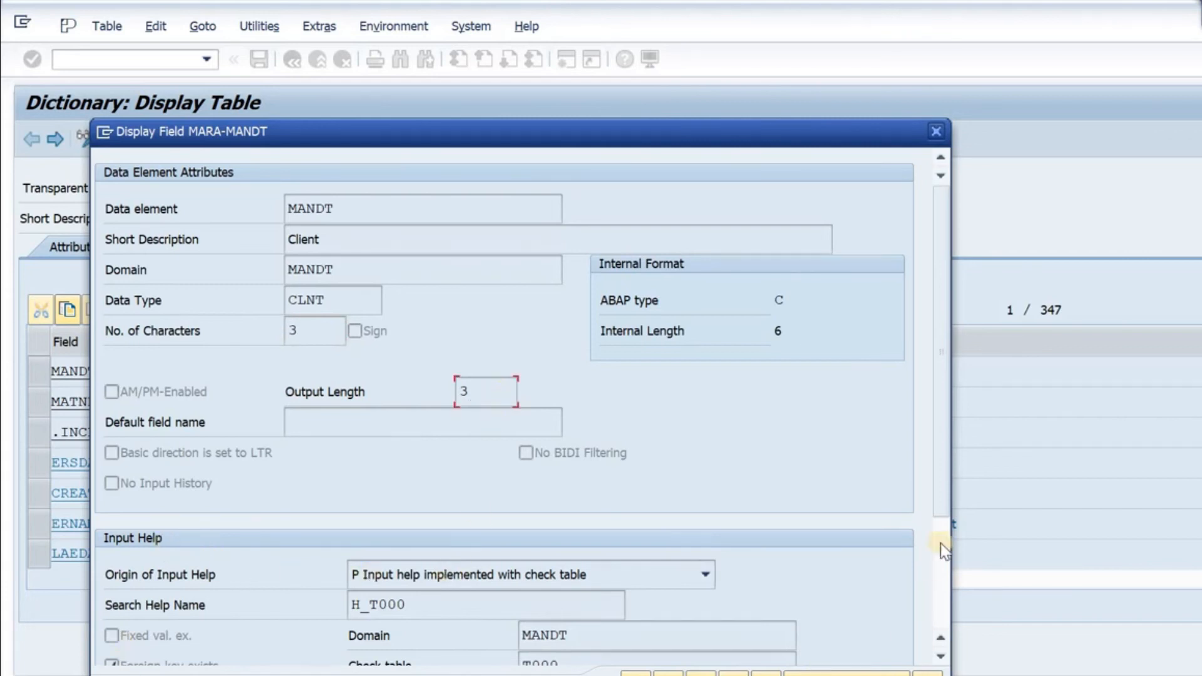
scroll(down, 3)
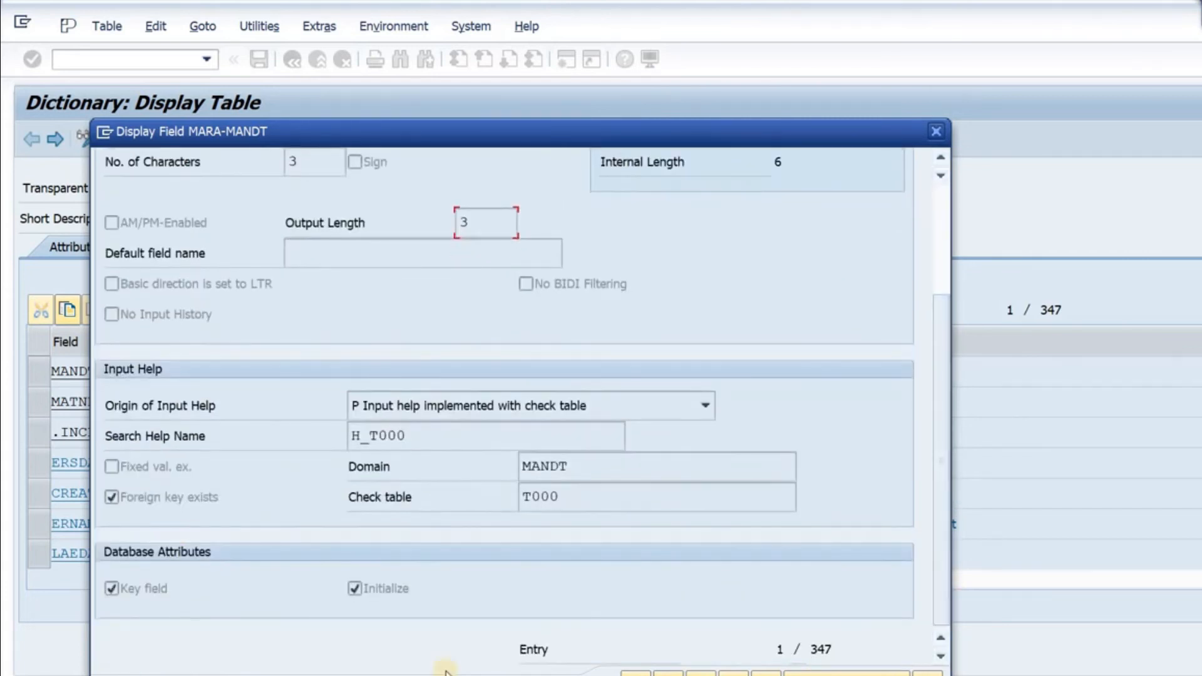
mouse_move(897, 571)
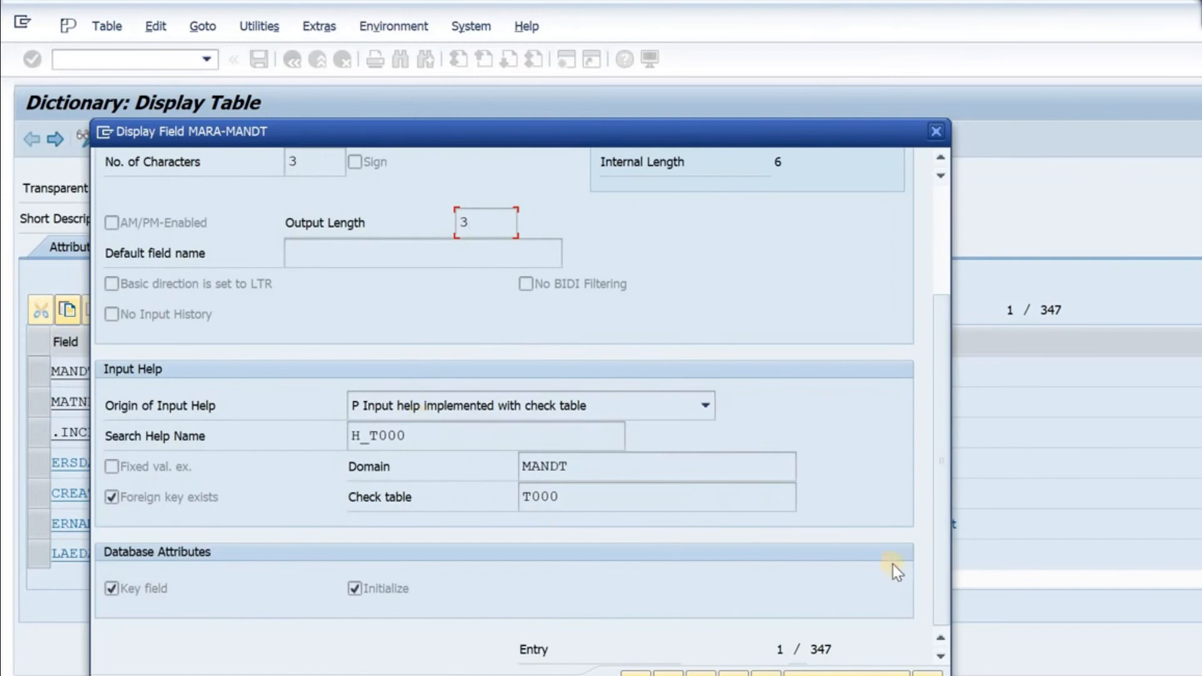
click(935, 131)
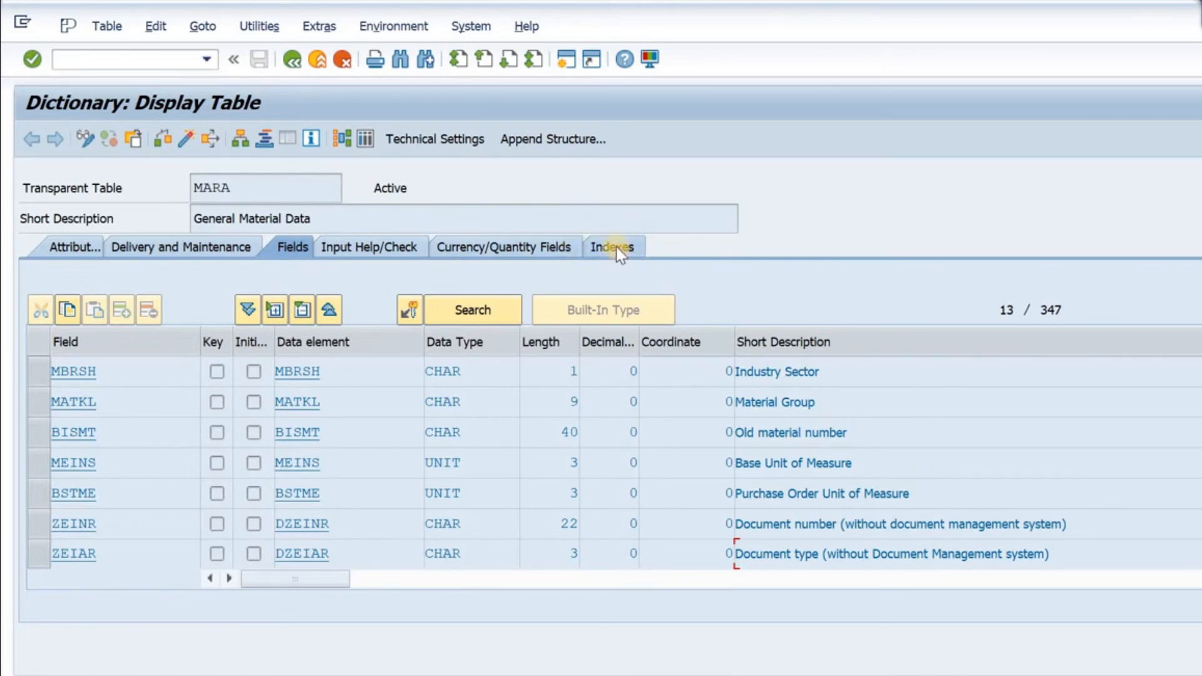
Step: Show MARA's twelve indexes, such as Old Material Number and Material Group
click(614, 247)
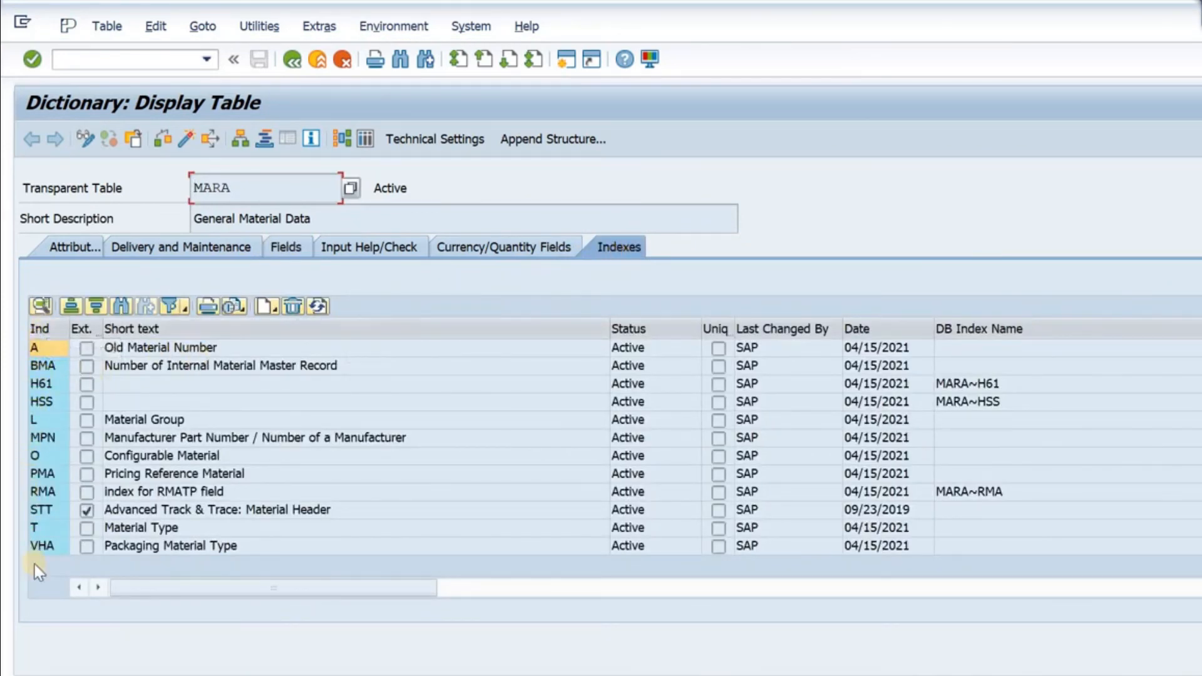
mouse_move(191, 468)
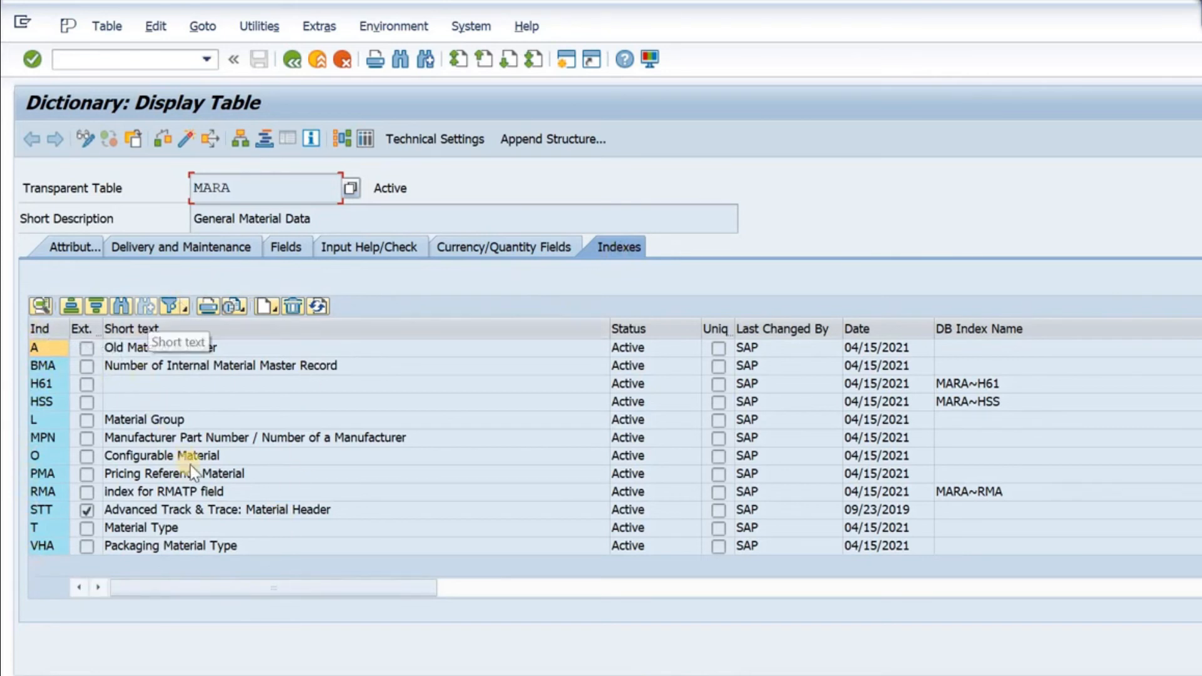
mouse_move(215, 474)
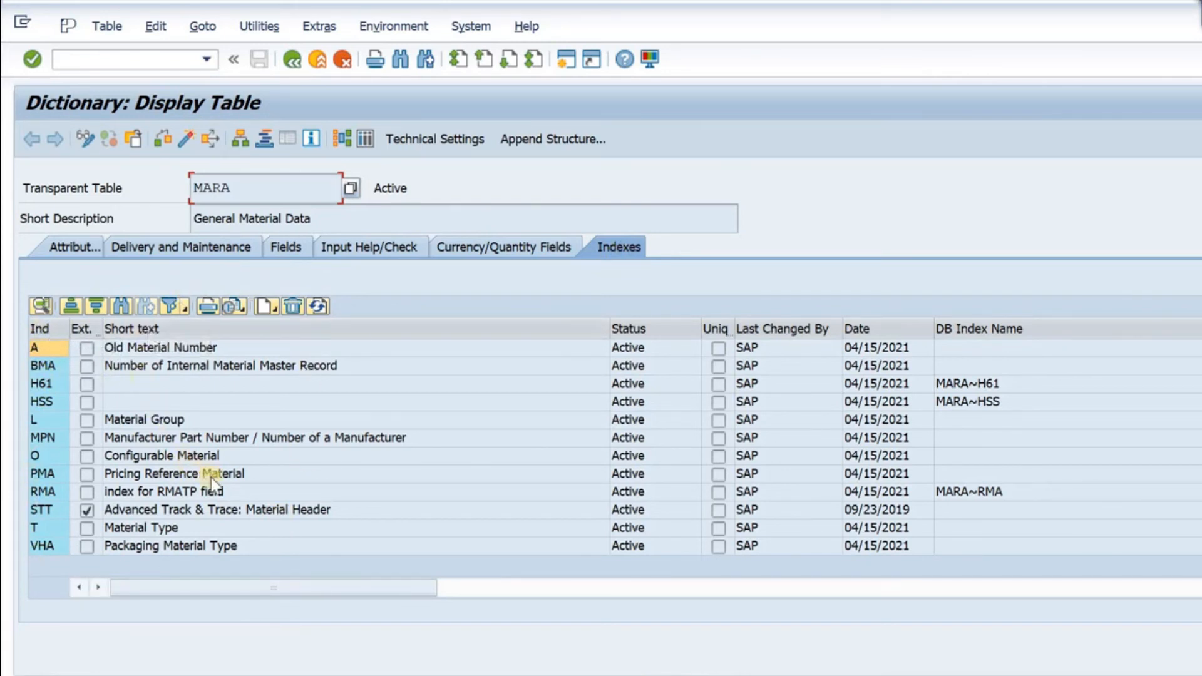
mouse_move(566, 348)
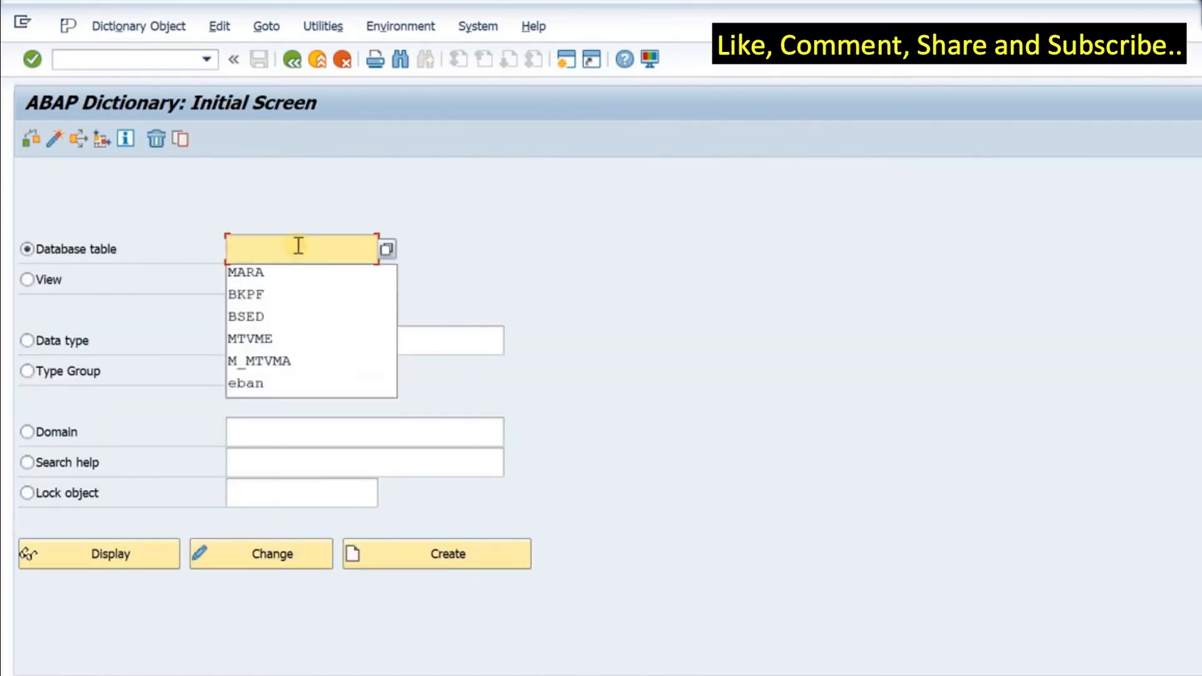
Step: Display table AUAA's Indexes tab and dismiss the no-indexes-found message
text(AUAA)
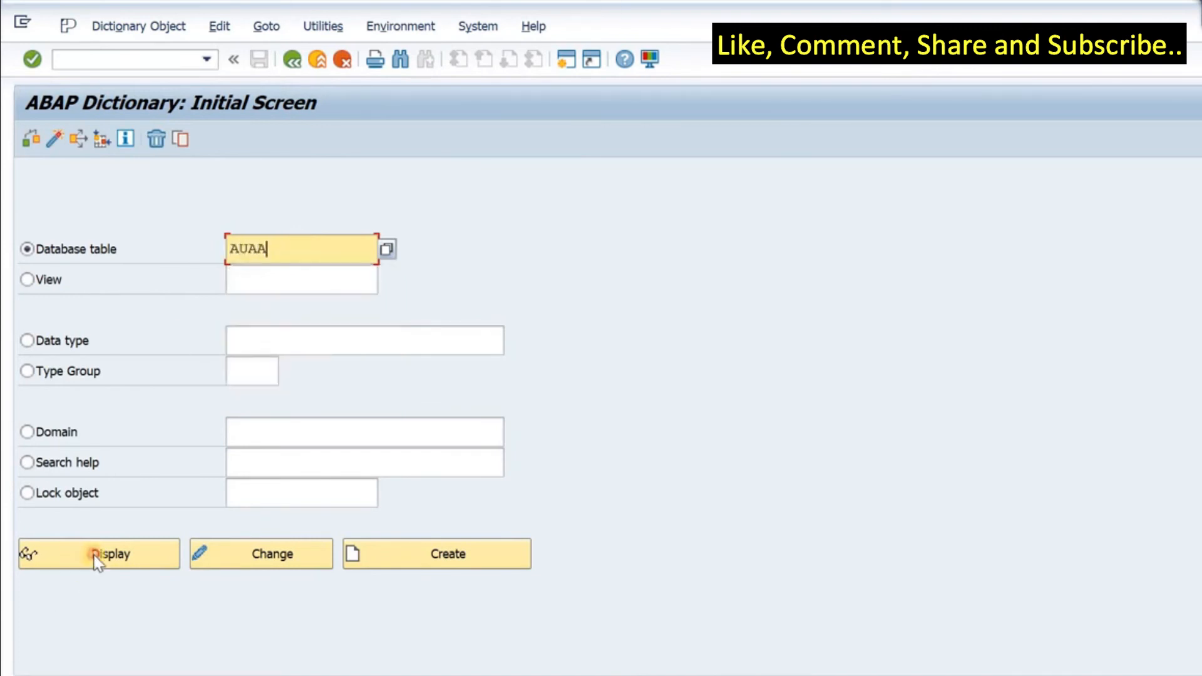
click(114, 554)
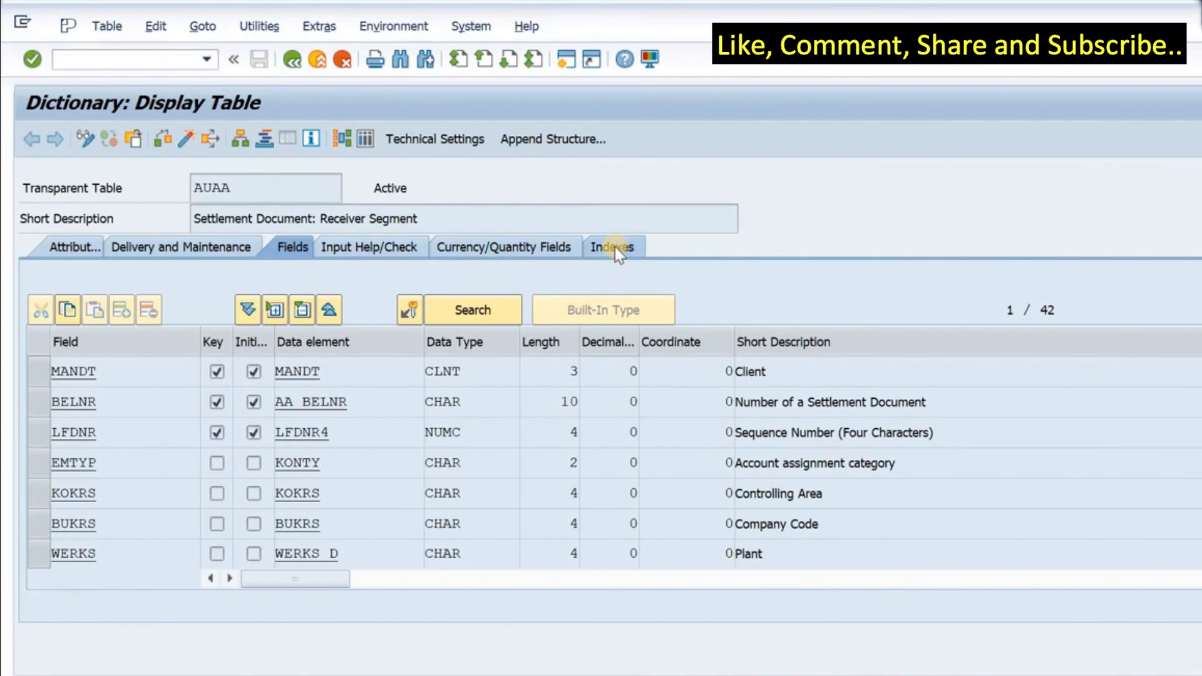
click(614, 246)
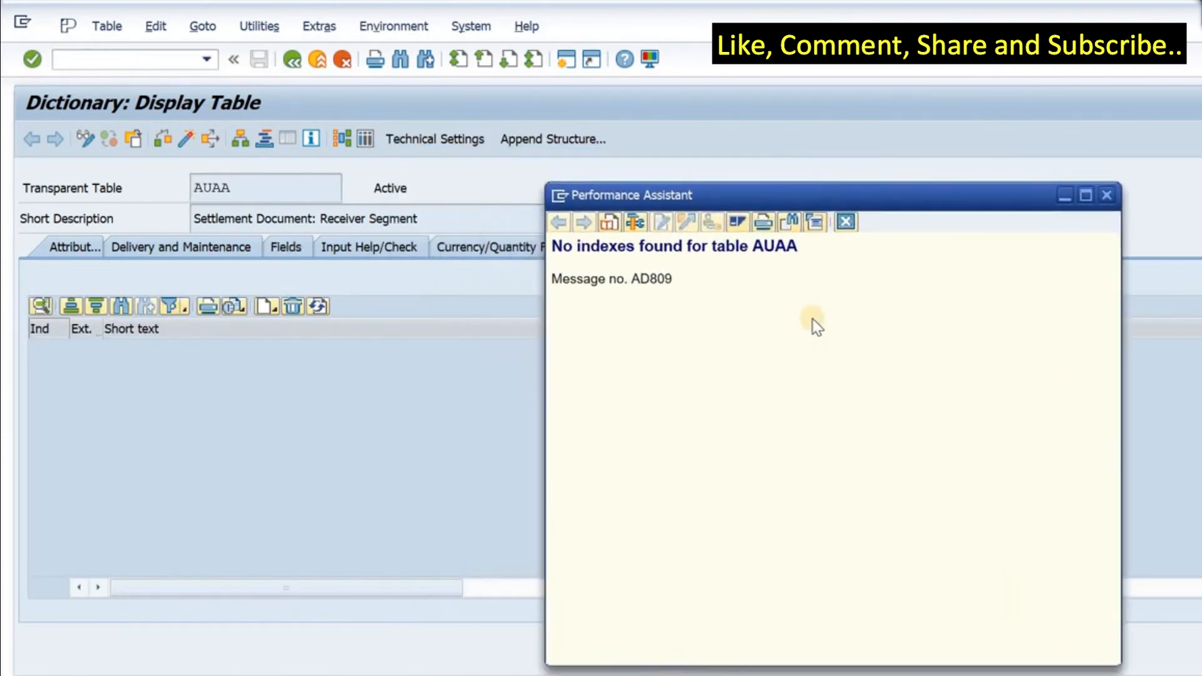
mouse_move(928, 389)
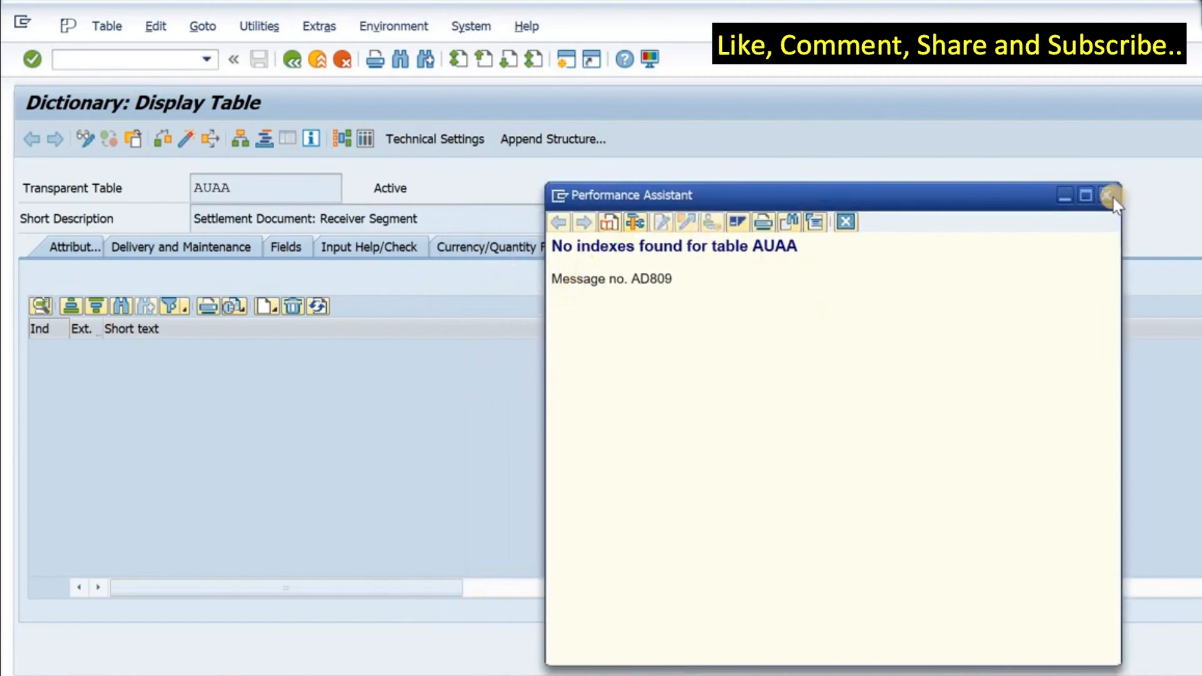
mouse_move(1111, 205)
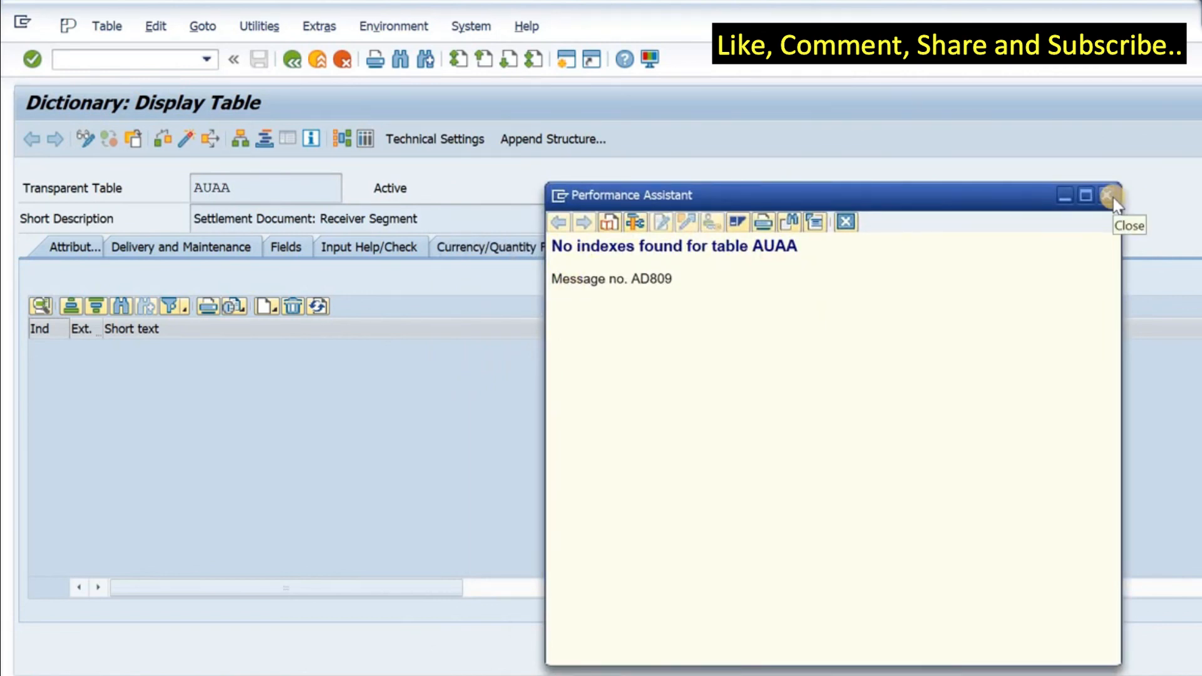
click(1110, 195)
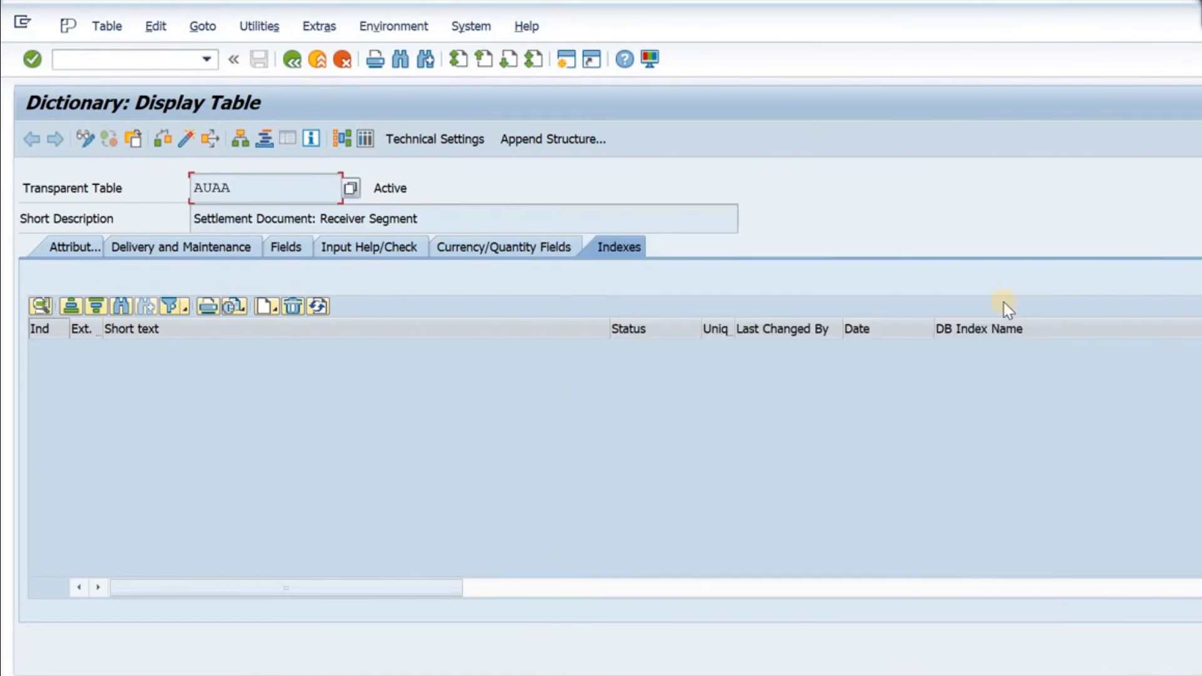